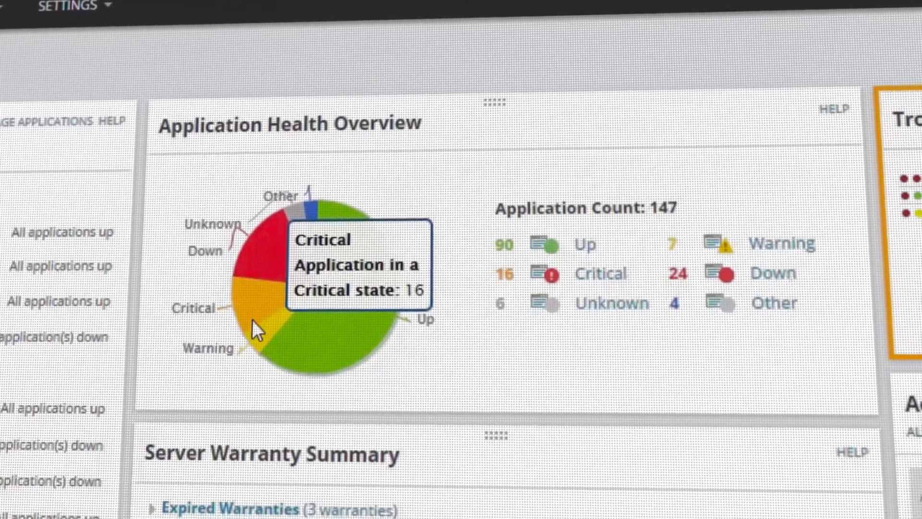
mouse_move(309, 320)
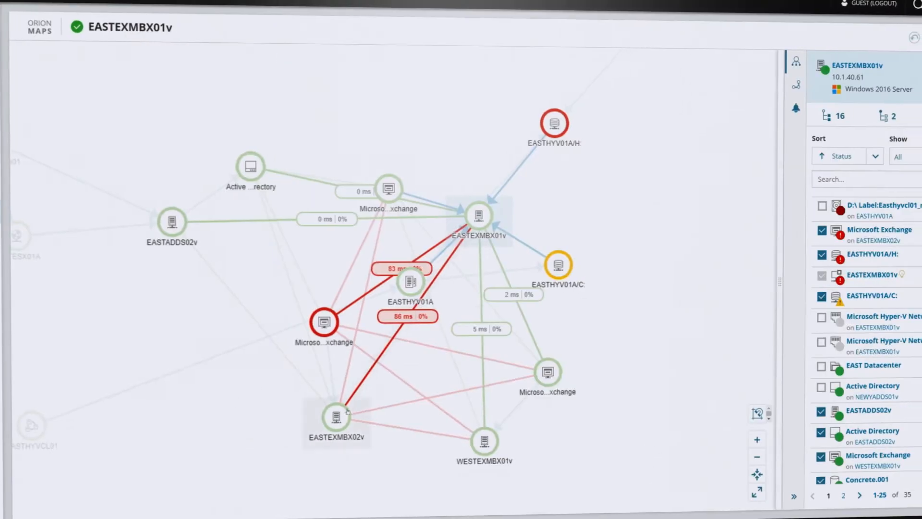
Return from the EASTEXMBX01v Orion Map to the application status list
click(336, 416)
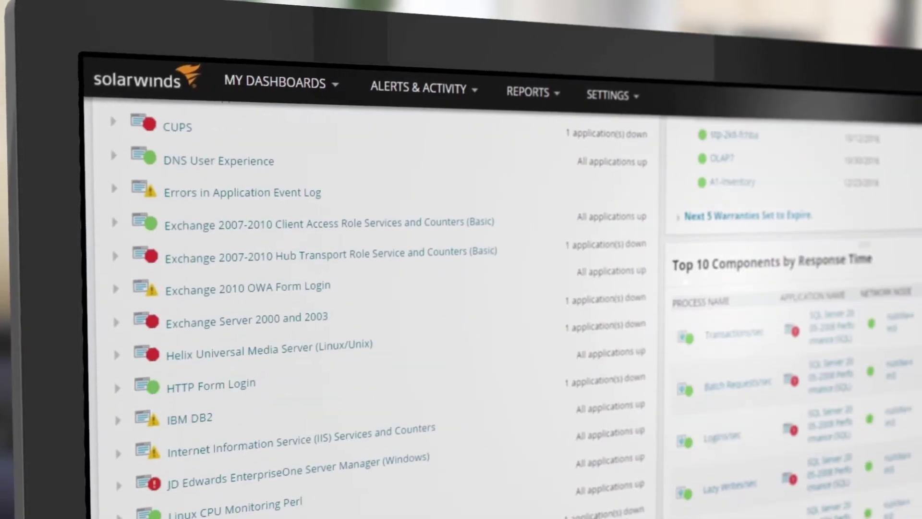
scroll(down, 3)
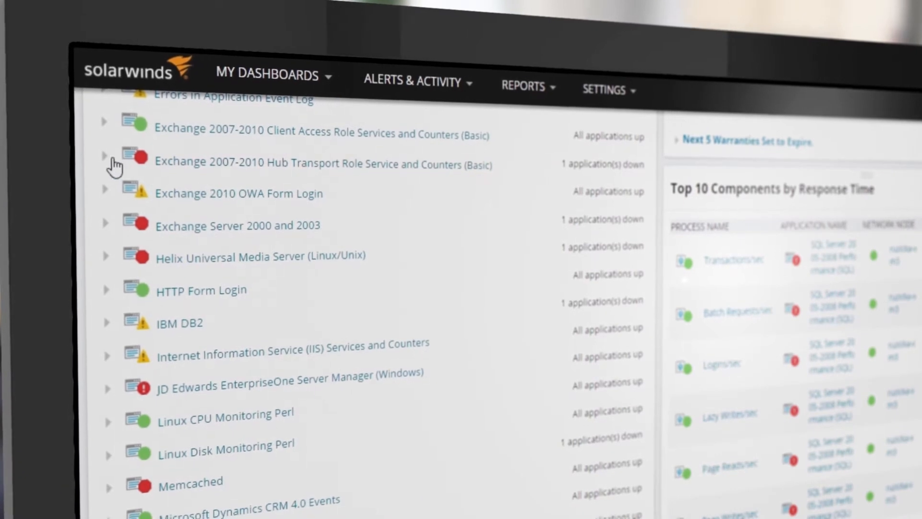
click(105, 159)
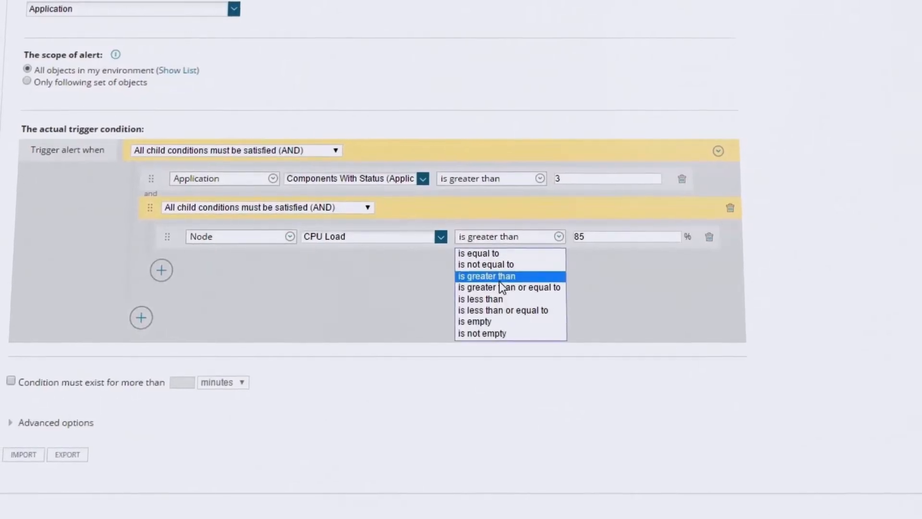
Set the alert trigger operator to 'is greater than' and launch Service Control Manager for lab-dem-dc-01
click(509, 287)
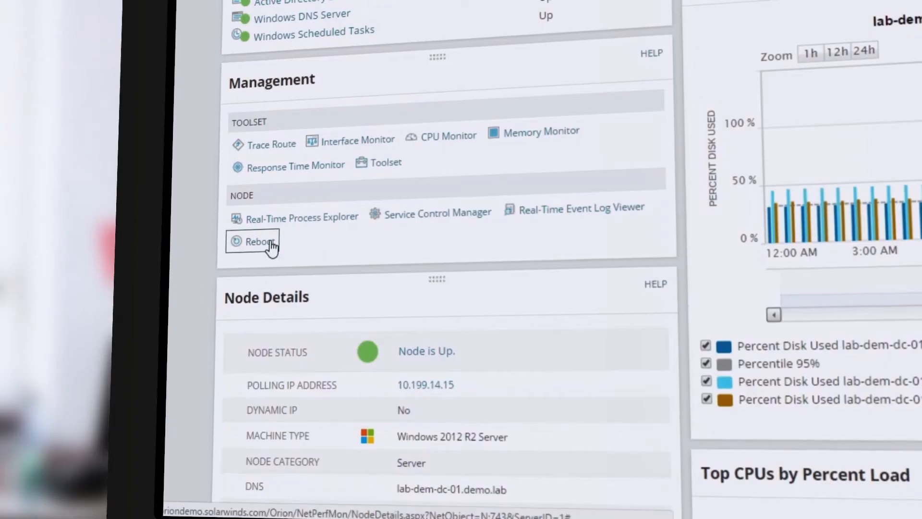
click(437, 212)
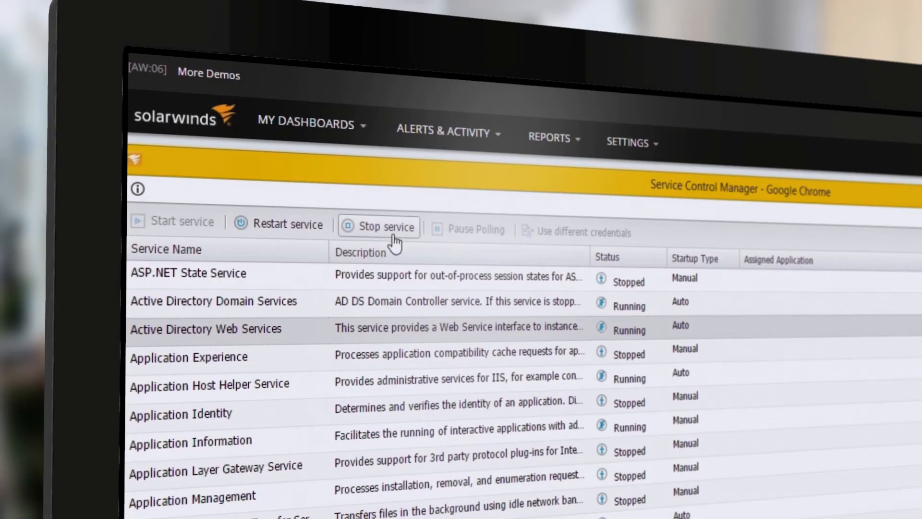